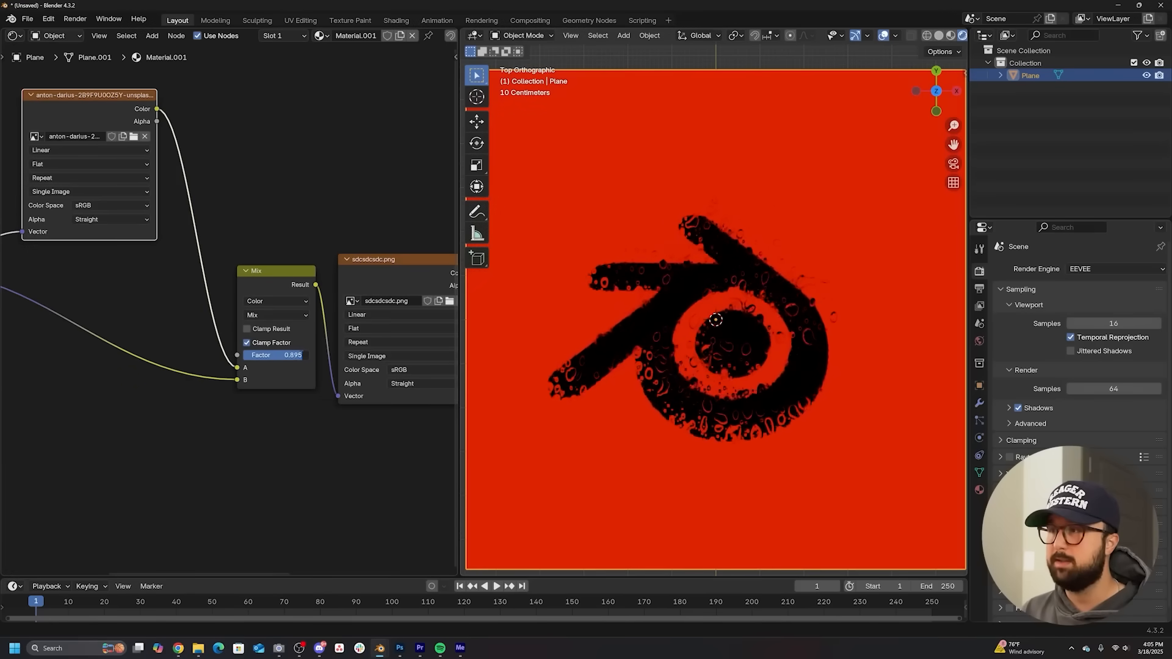
drag(284, 354, 275, 355)
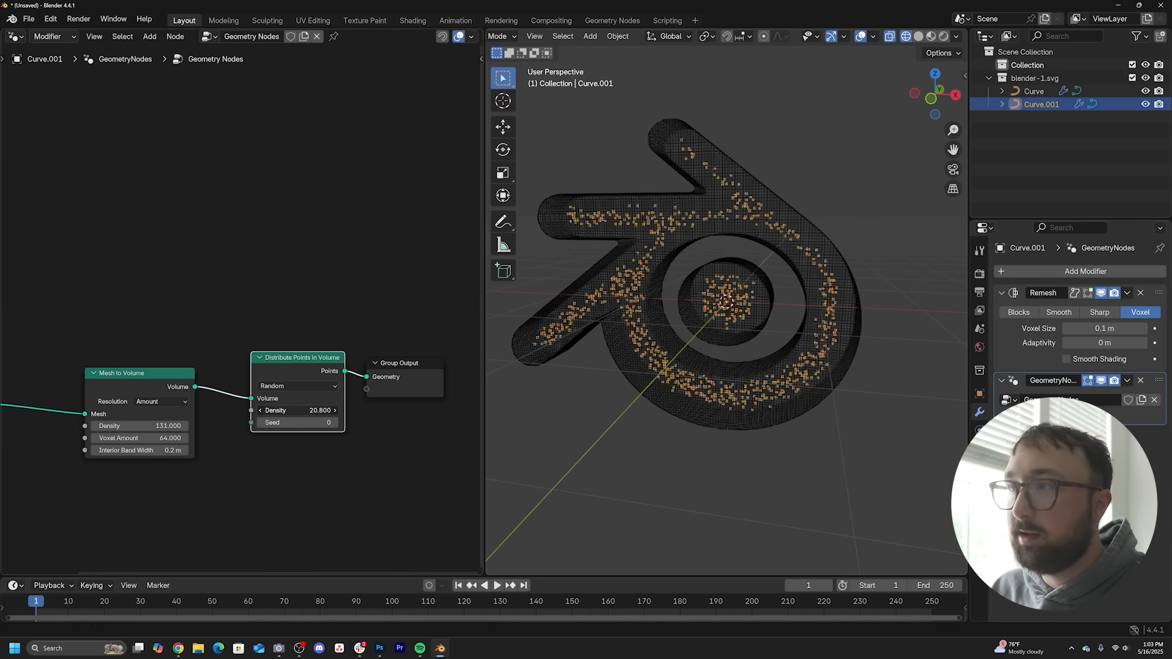
drag(322, 411, 296, 410)
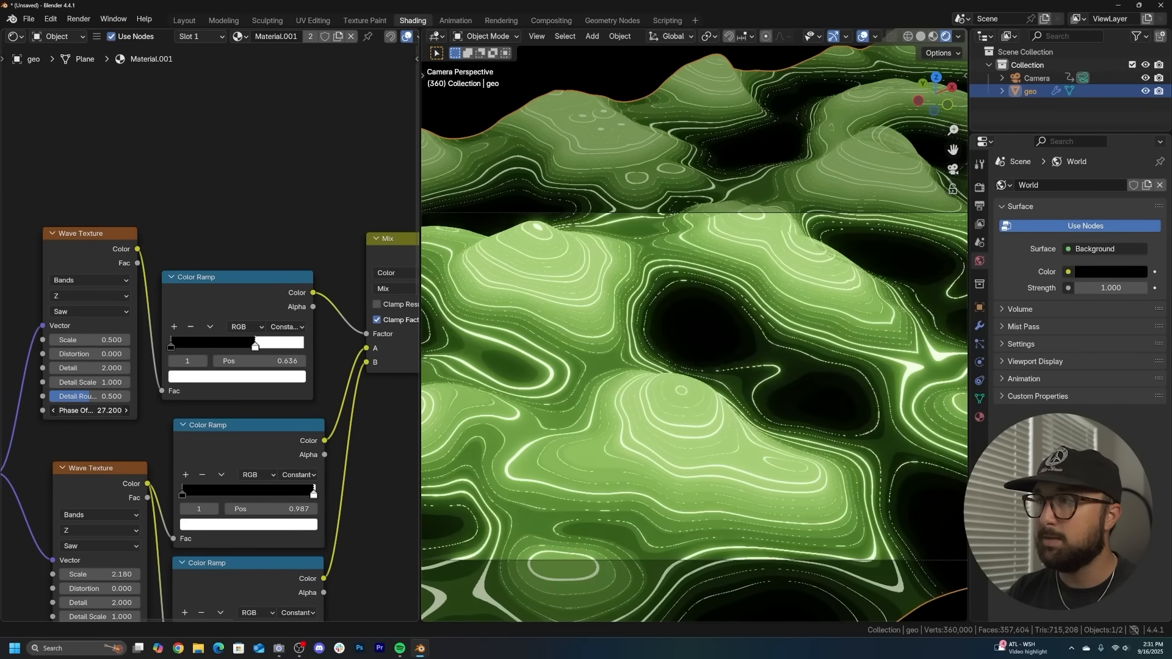
click(184, 20)
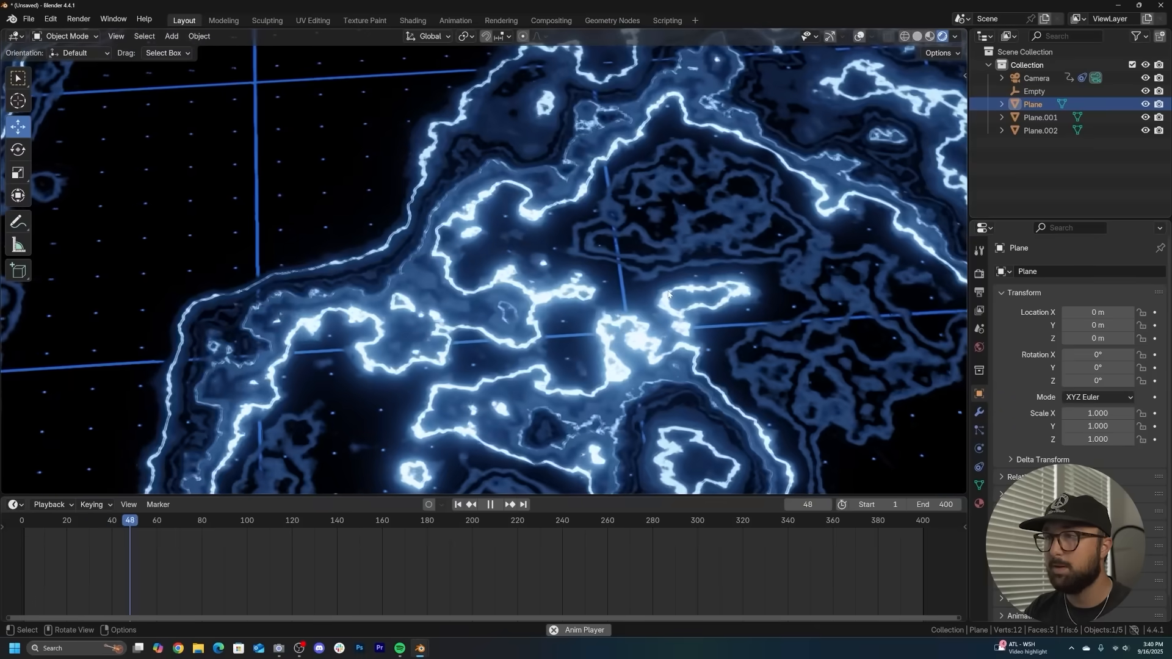
click(611, 20)
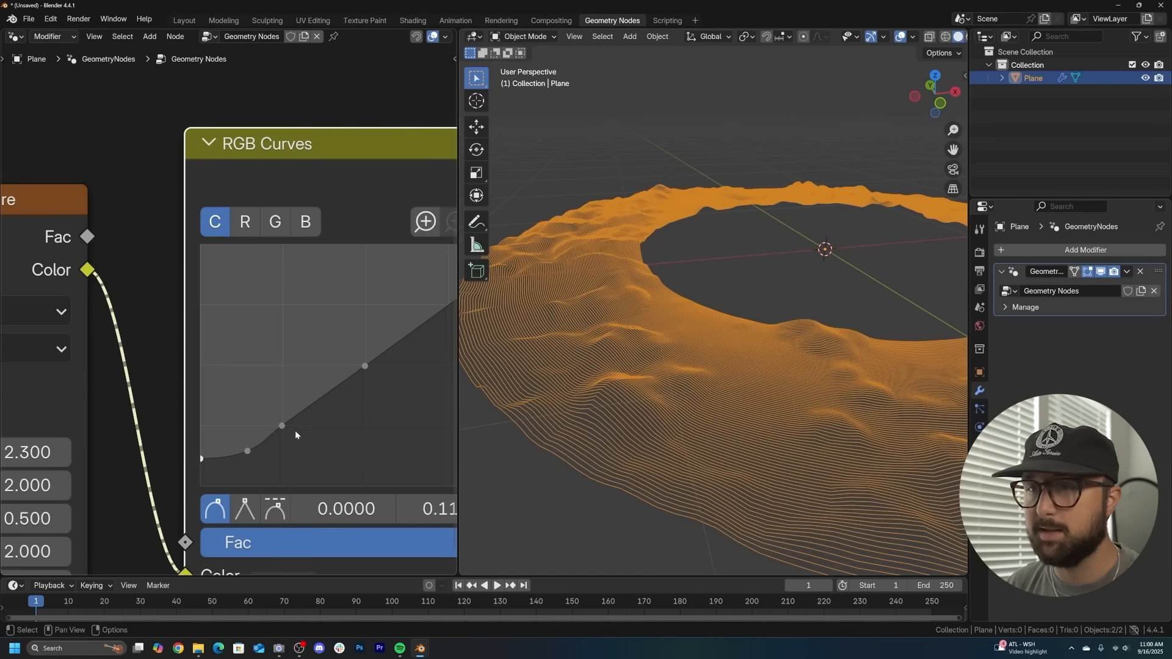
drag(282, 426, 246, 455)
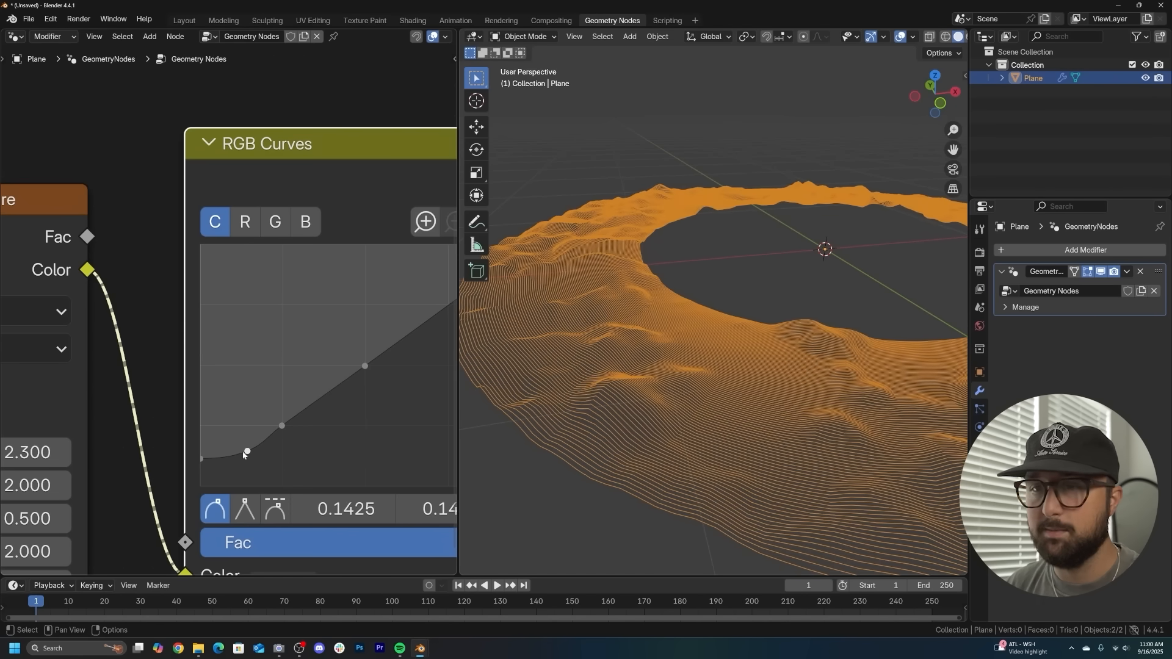
click(411, 20)
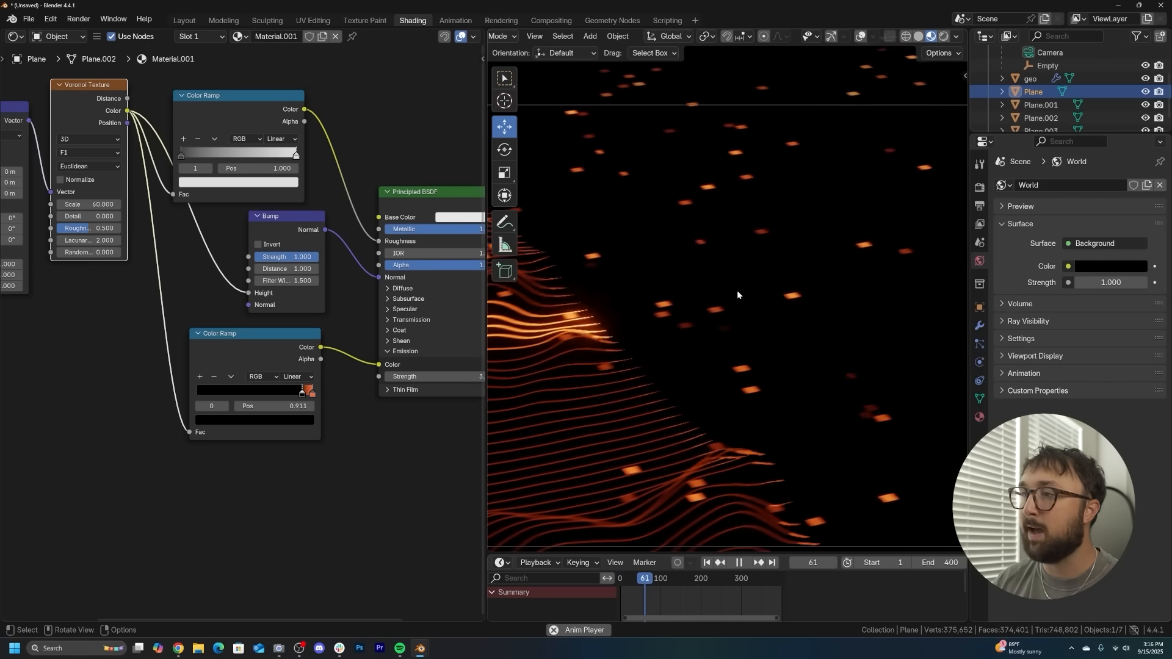
click(610, 21)
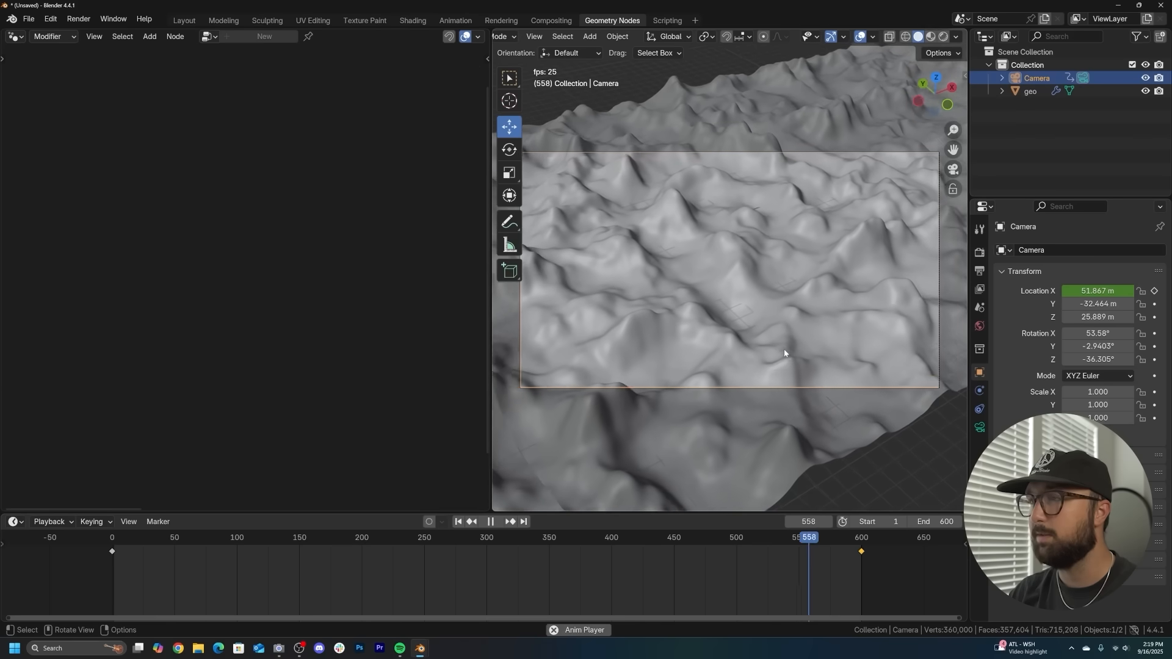